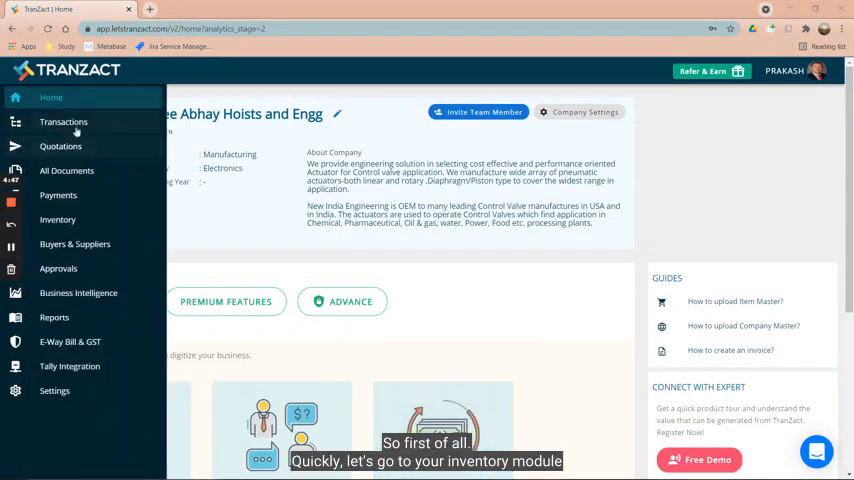
# Go to the Inventory module showing the item master list from the dashboard sidebar.
pyautogui.click(58, 220)
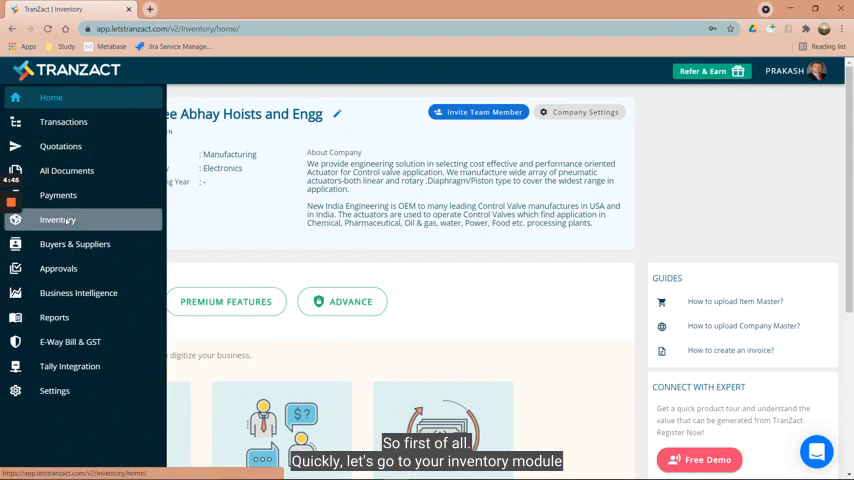
pyautogui.click(58, 220)
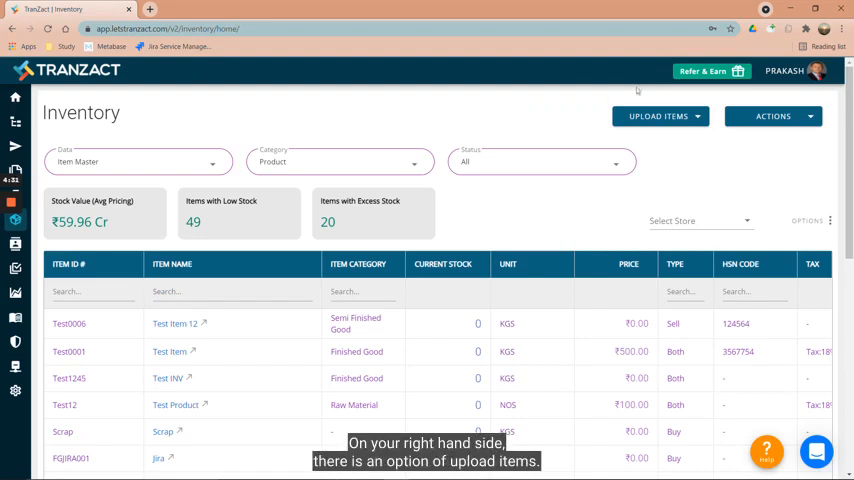
pyautogui.moveTo(620, 116)
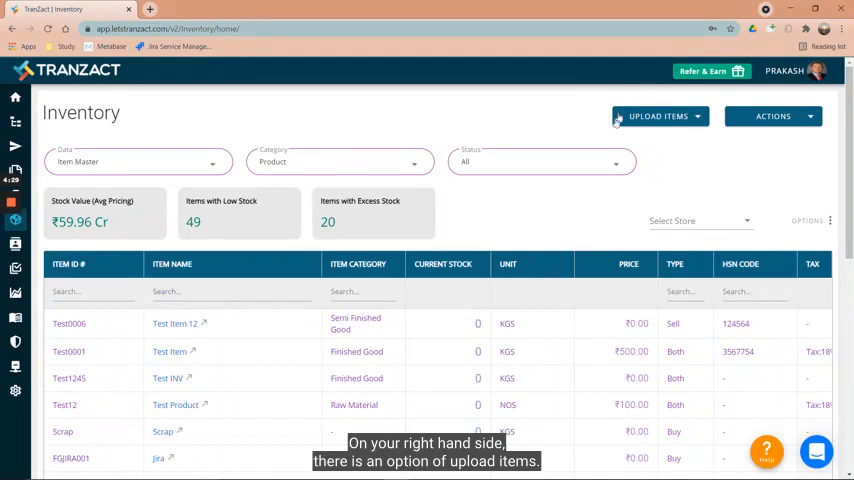
# Start Delete Items (Multiple) from Upload Items and reveal the template download filters.
pyautogui.click(660, 116)
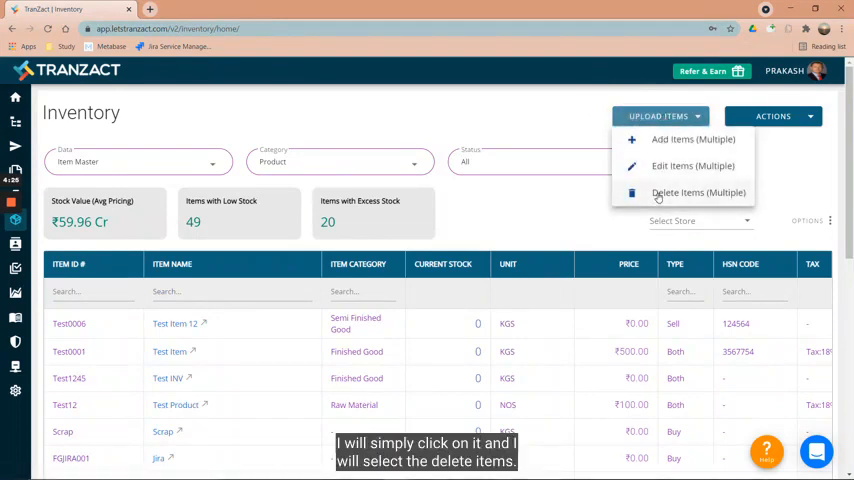
pyautogui.click(698, 192)
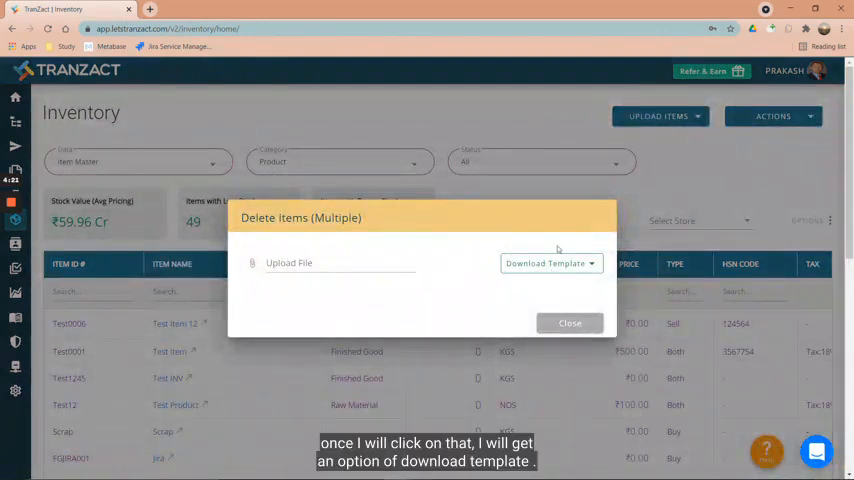
pyautogui.moveTo(560, 264)
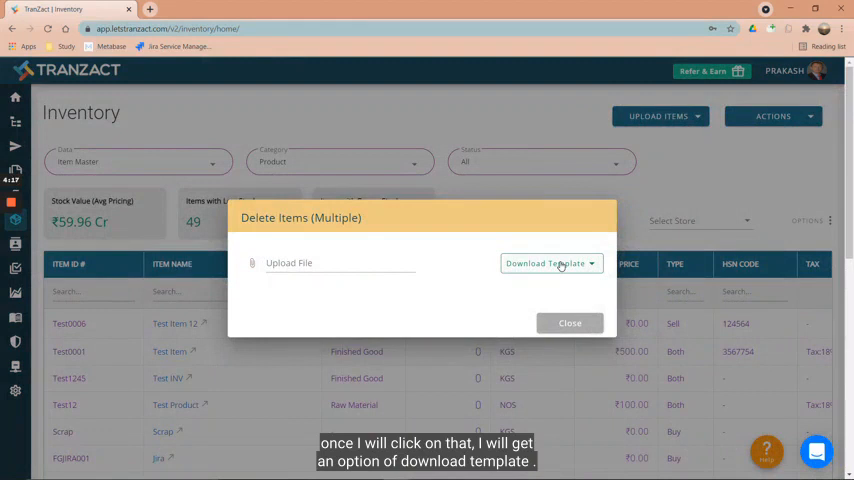
pyautogui.click(548, 264)
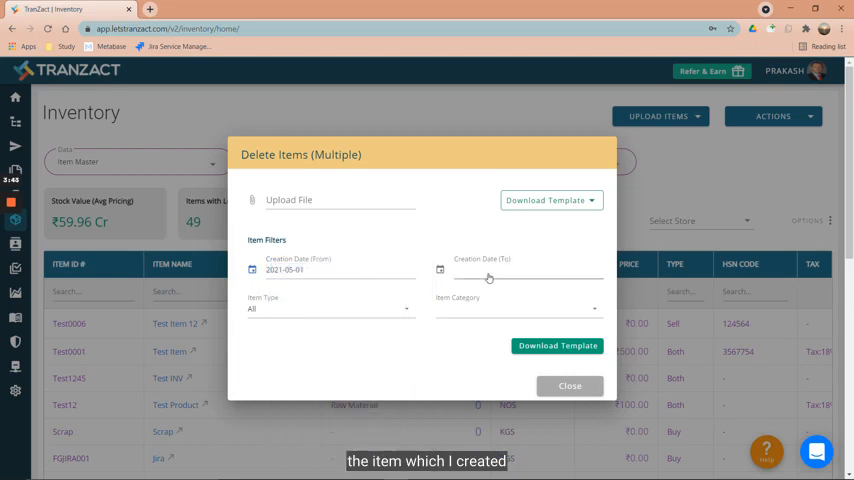
# Set the end creation date to 12 May 2021 and download the filtered deletion template.
pyautogui.click(488, 272)
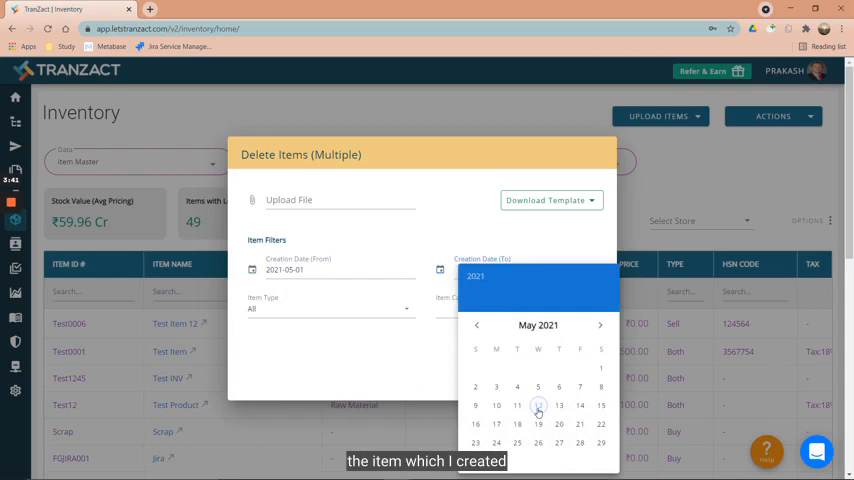
pyautogui.click(538, 404)
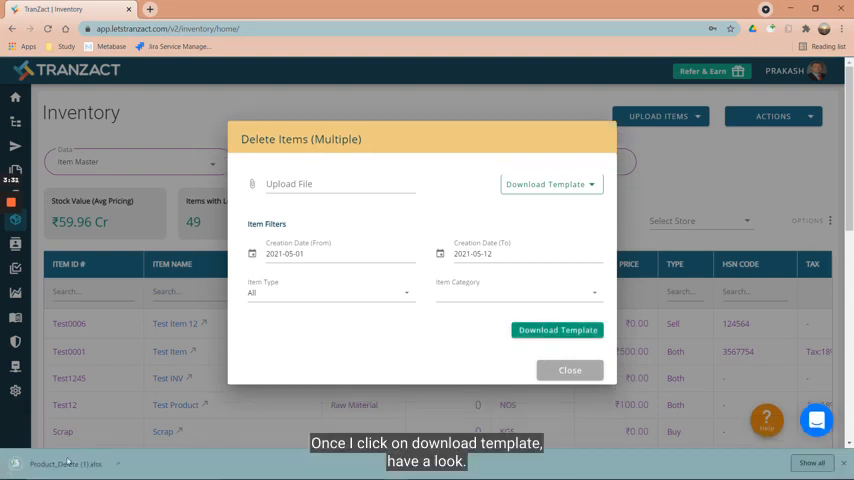
pyautogui.click(556, 330)
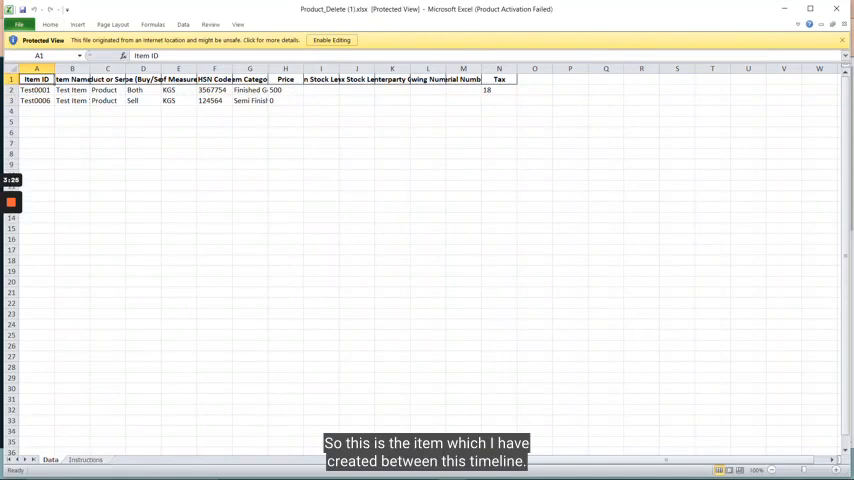
# Select the Test0006 item row and enable editing in the downloaded Product_Delete template.
pyautogui.moveTo(36, 90); pyautogui.dragTo(36, 100)
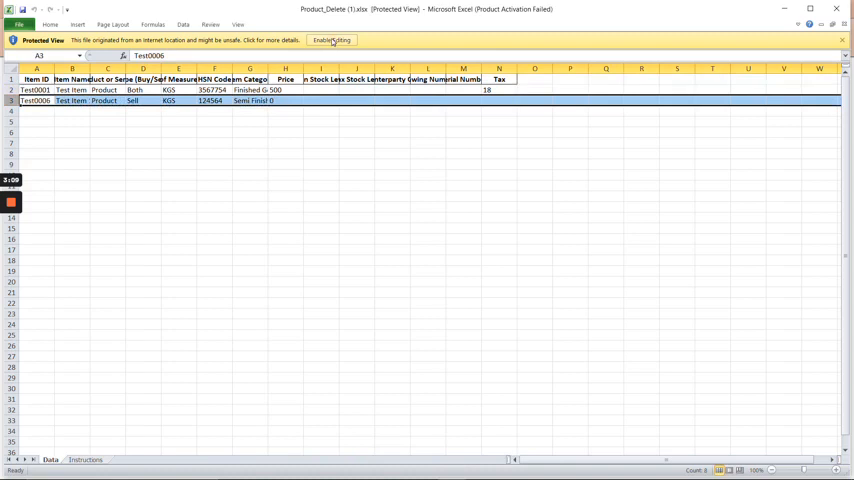
pyautogui.click(332, 40)
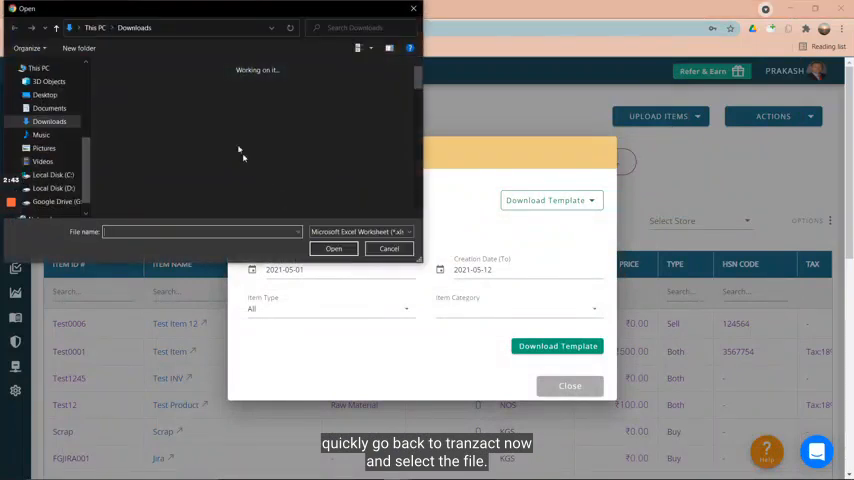
# Attach the edited xlsx template to the Delete Items dialog and submit it for deletion.
pyautogui.click(170, 88)
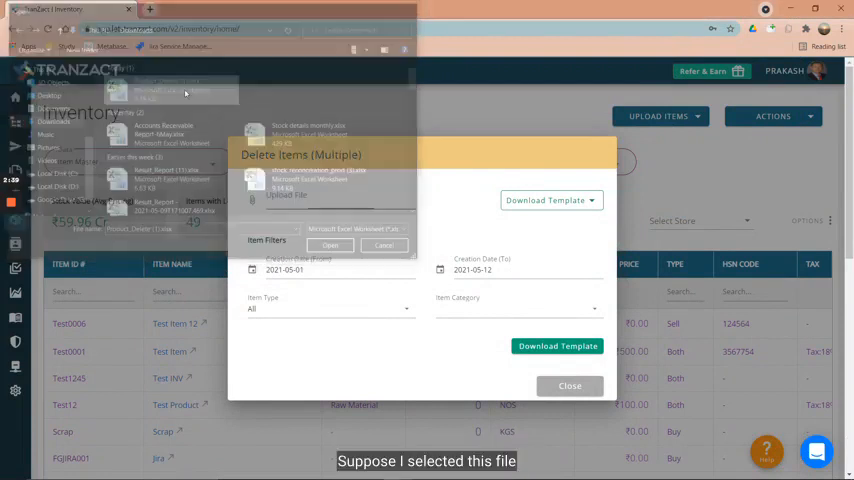
pyautogui.click(330, 244)
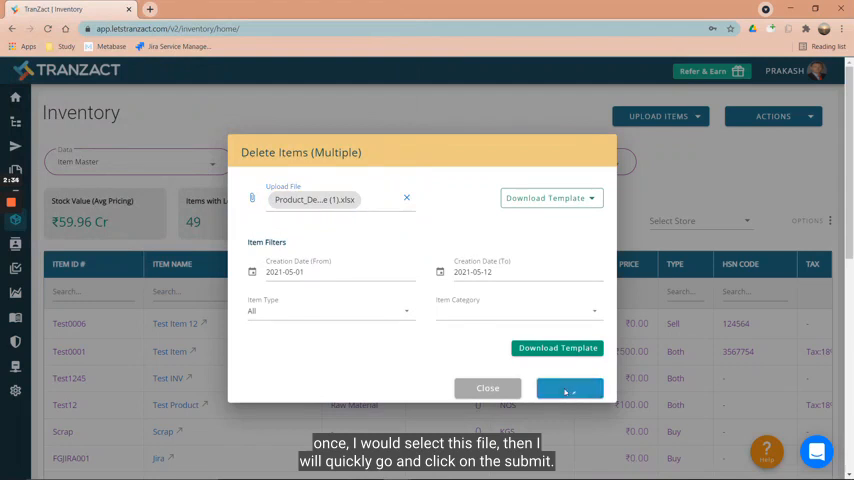
pyautogui.click(568, 388)
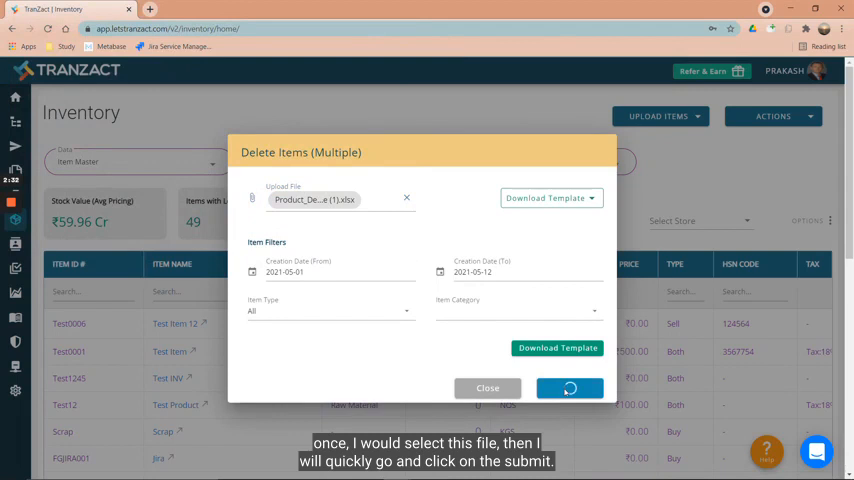
pyautogui.click(568, 388)
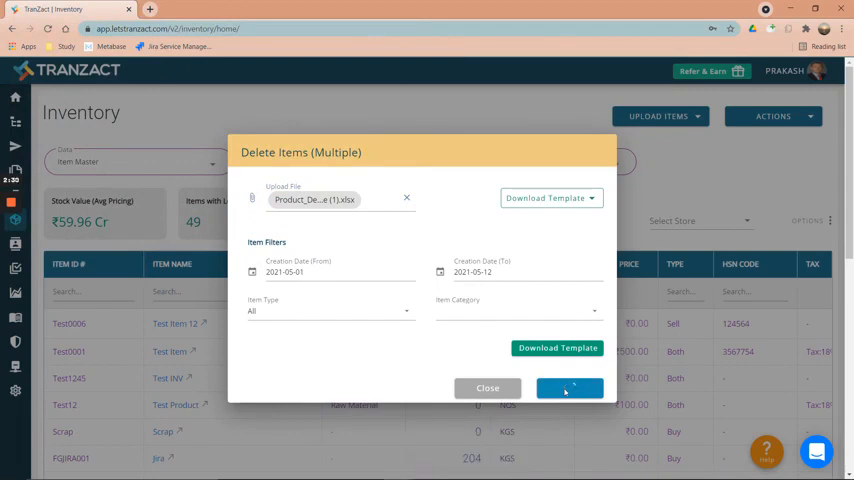
pyautogui.click(568, 388)
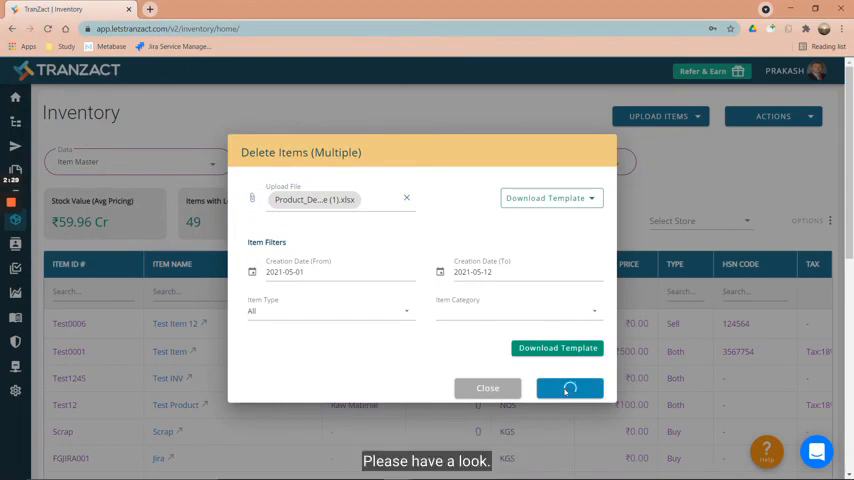
pyautogui.click(568, 388)
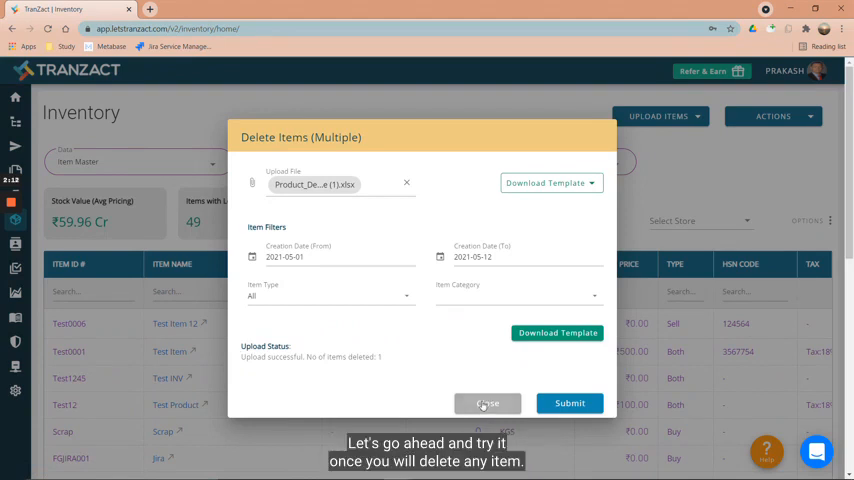
# Close the deletion dialog and filter the inventory list by Status to Inactive Items.
pyautogui.click(488, 404)
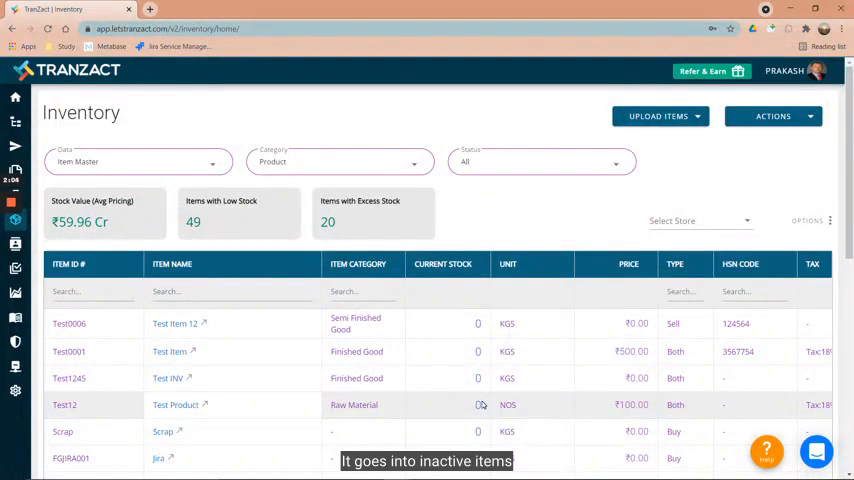
pyautogui.click(540, 162)
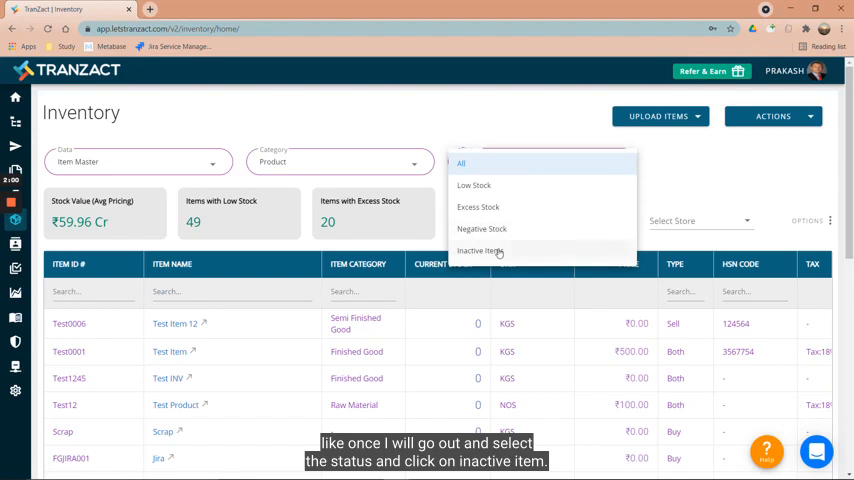
pyautogui.click(480, 252)
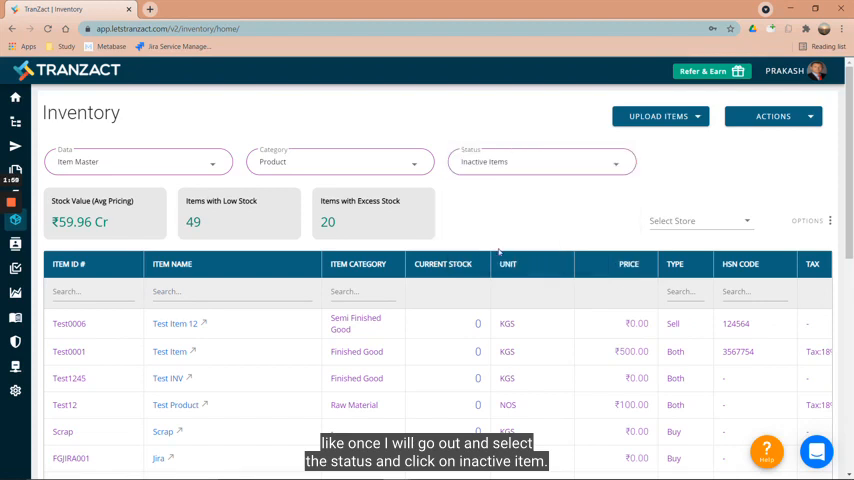